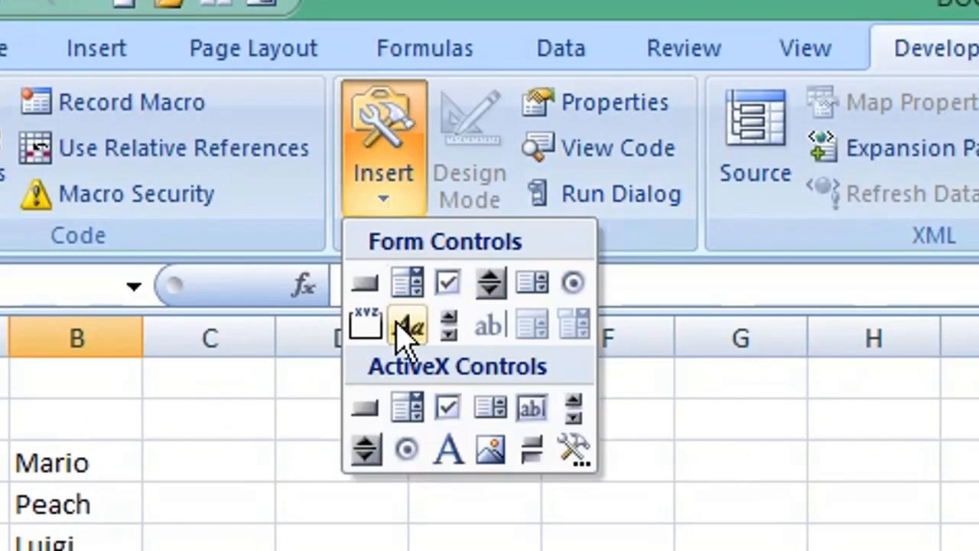
pyautogui.moveTo(365, 407)
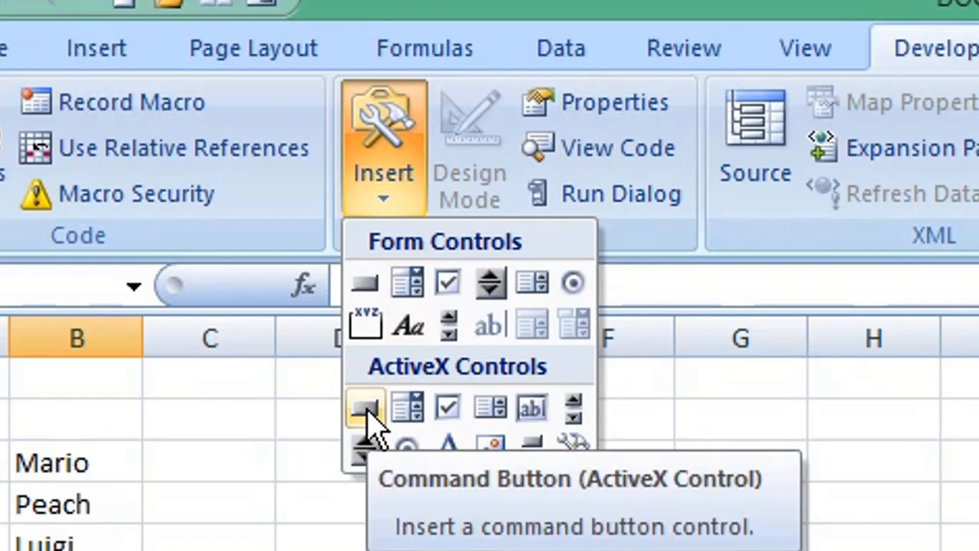
# Step: Insert an ActiveX Command Button on Sheet1 beside the names list, around columns E–G
pyautogui.click(364, 406)
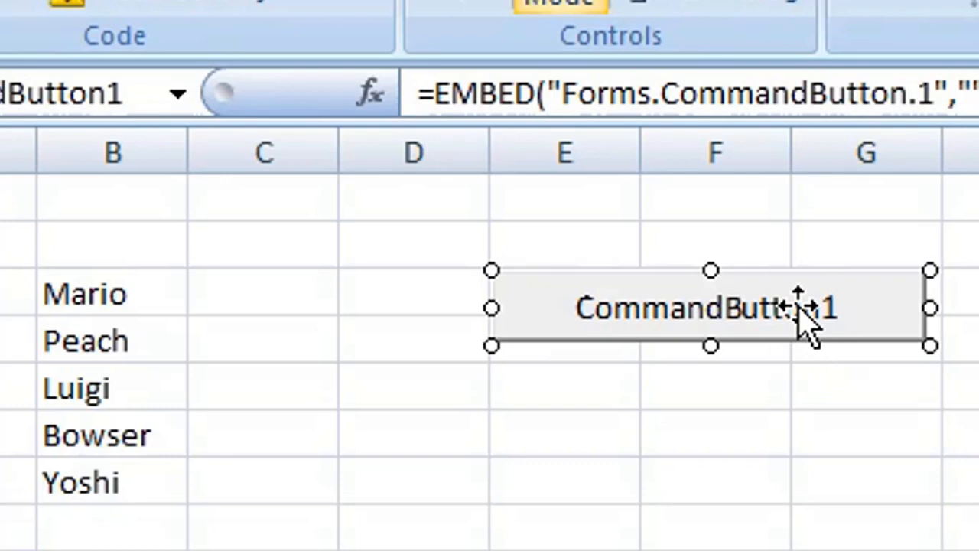
# Step: Open CommandButton1's Click code and begin with Range(", checking column A in the workbook
pyautogui.doubleClick(704, 307)
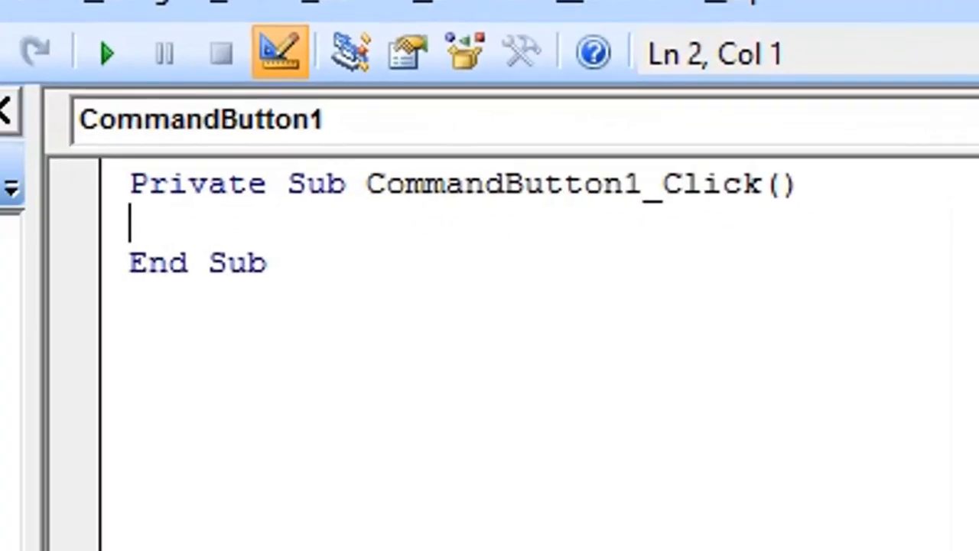
pyautogui.write('Range')
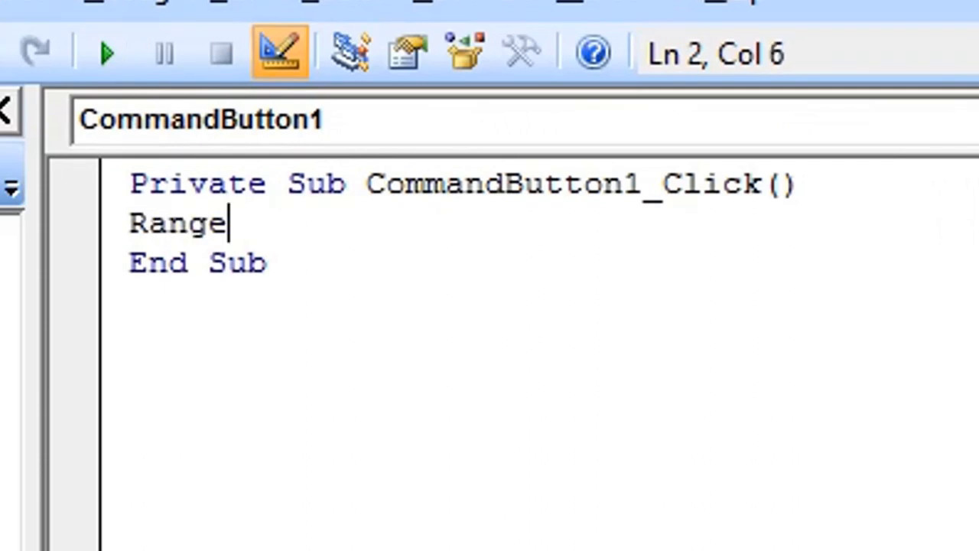
pyautogui.write('("')
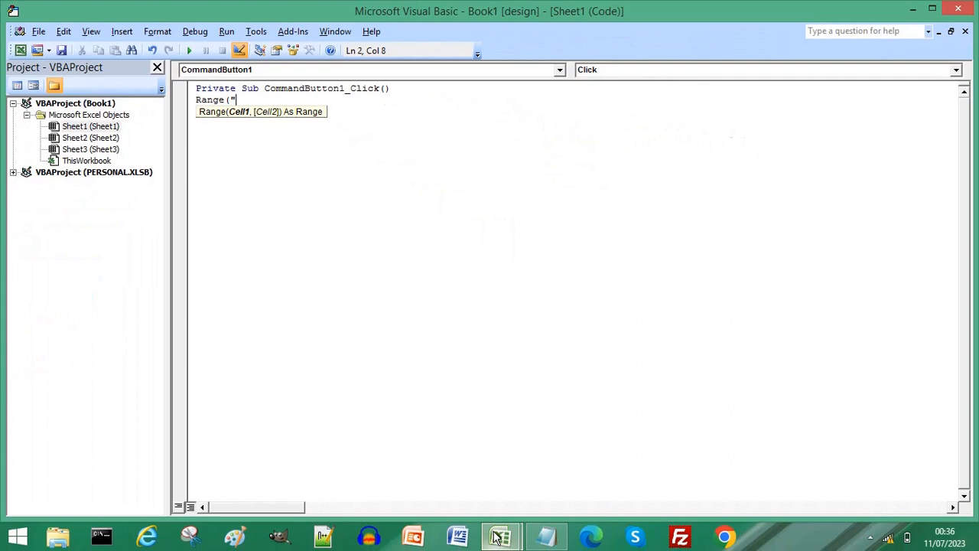
pyautogui.click(500, 535)
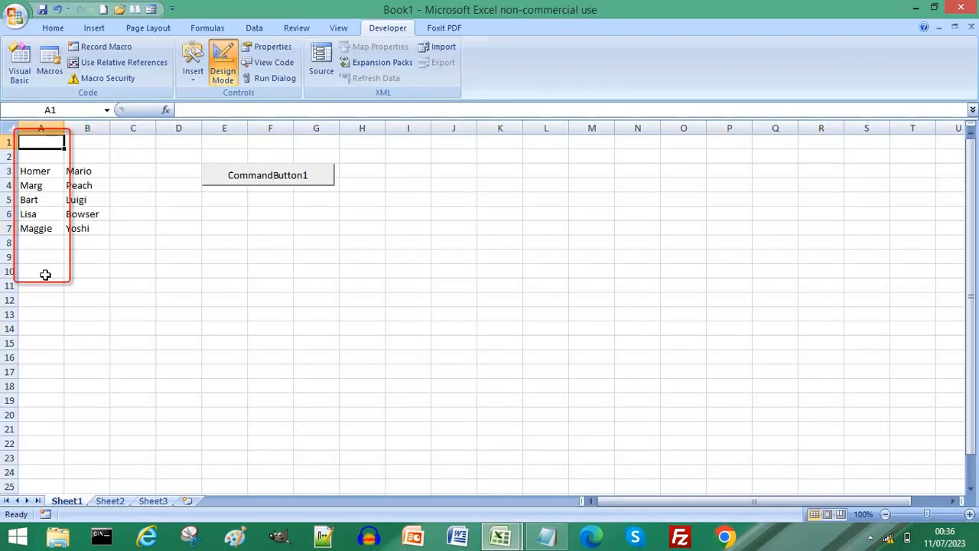
pyautogui.doubleClick(267, 174)
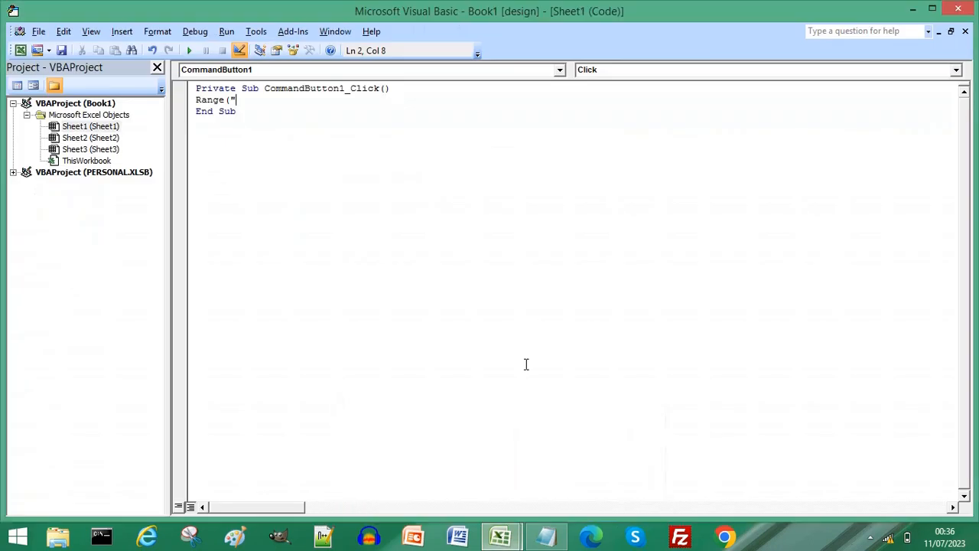
# Step: Complete the source part of the statement as Range("A1:A10").Copy
pyautogui.write('A1:')
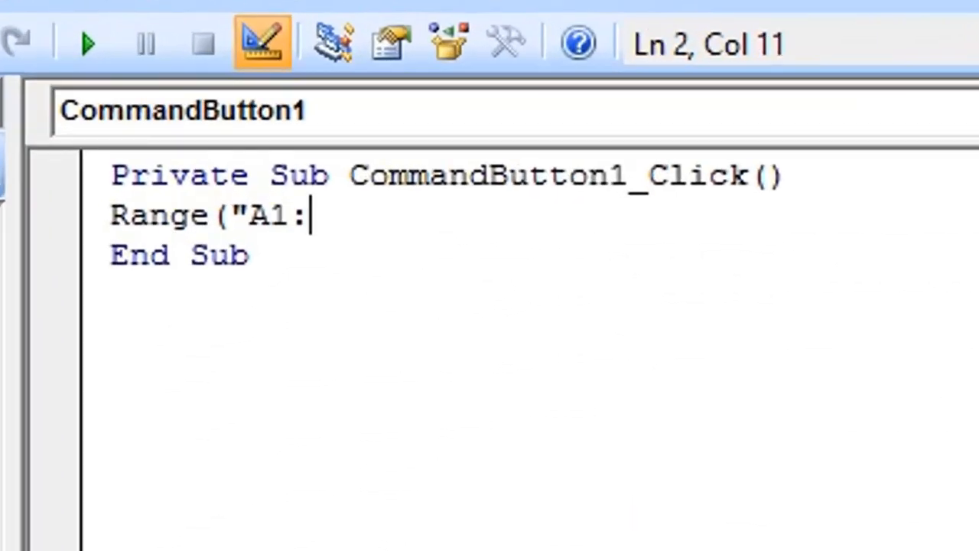
pyautogui.write('A10"')
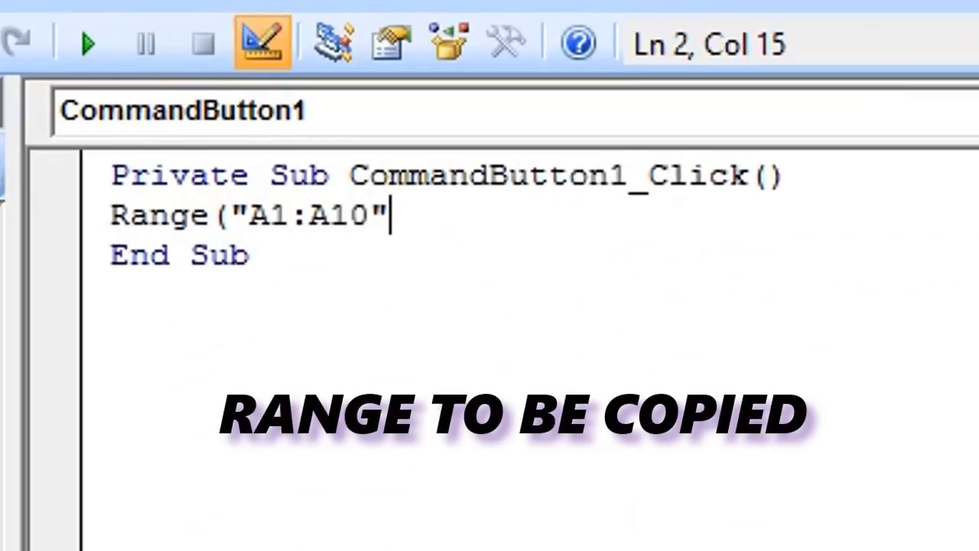
pyautogui.write(')')
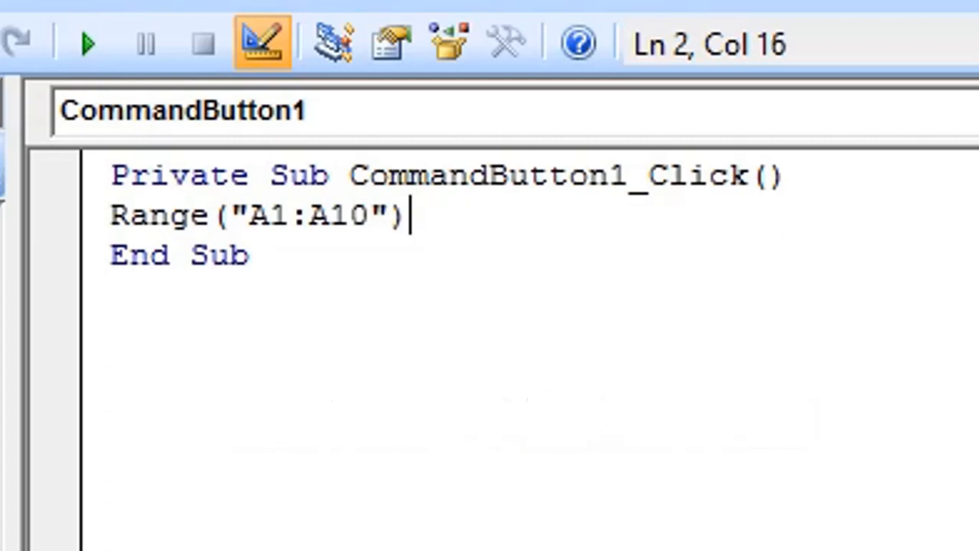
pyautogui.write('.Copy')
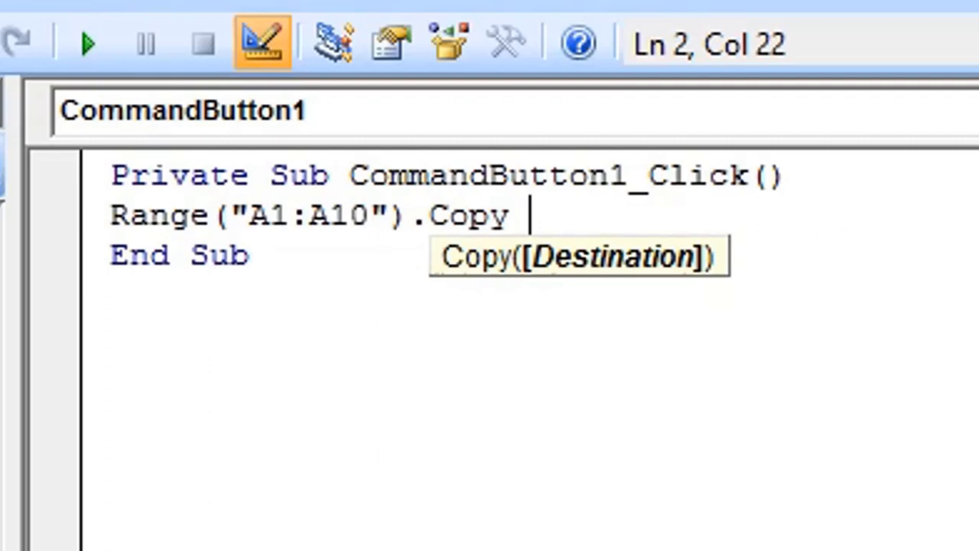
# Step: Add the destination Worksheets("Sheet2").Range("A5:A15") to the copy statement
pyautogui.write('Worksh')
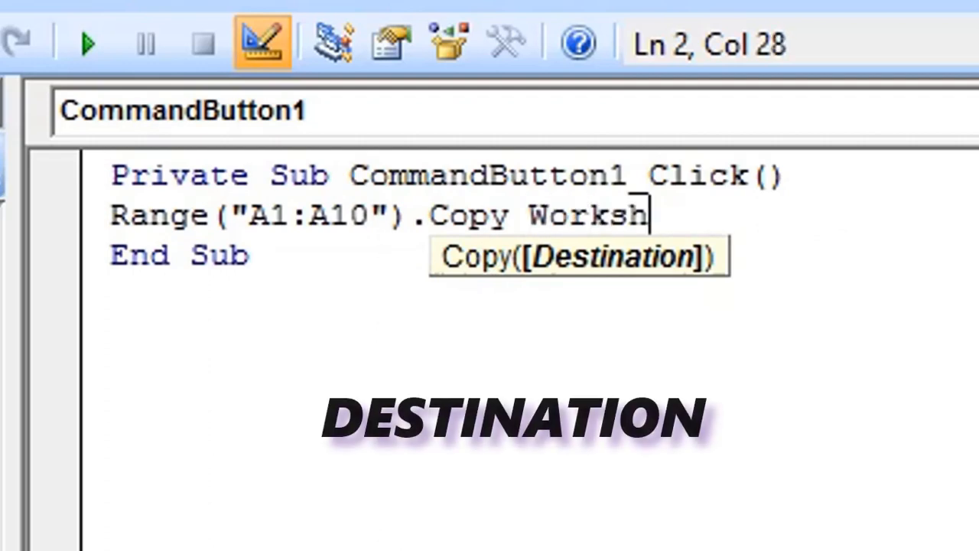
pyautogui.write('ee')
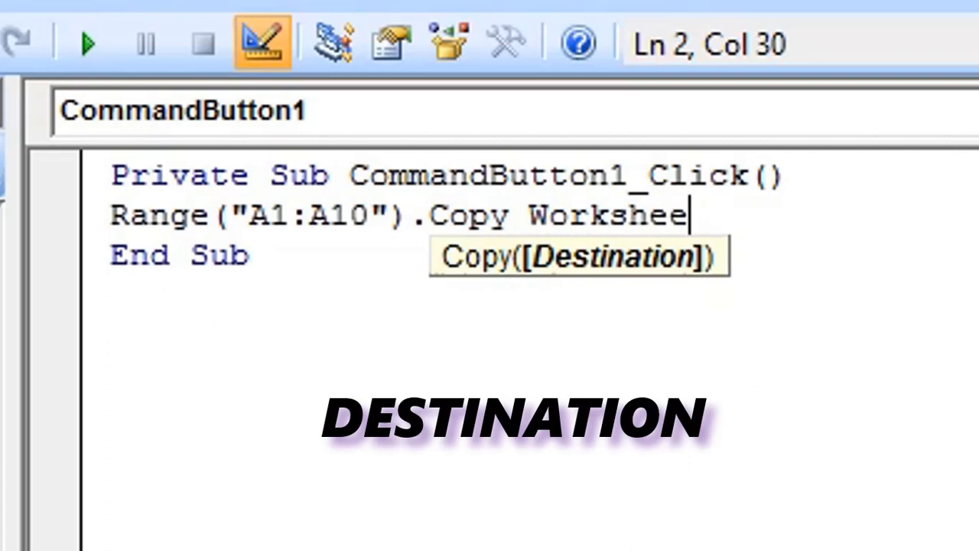
pyautogui.write('ts(')
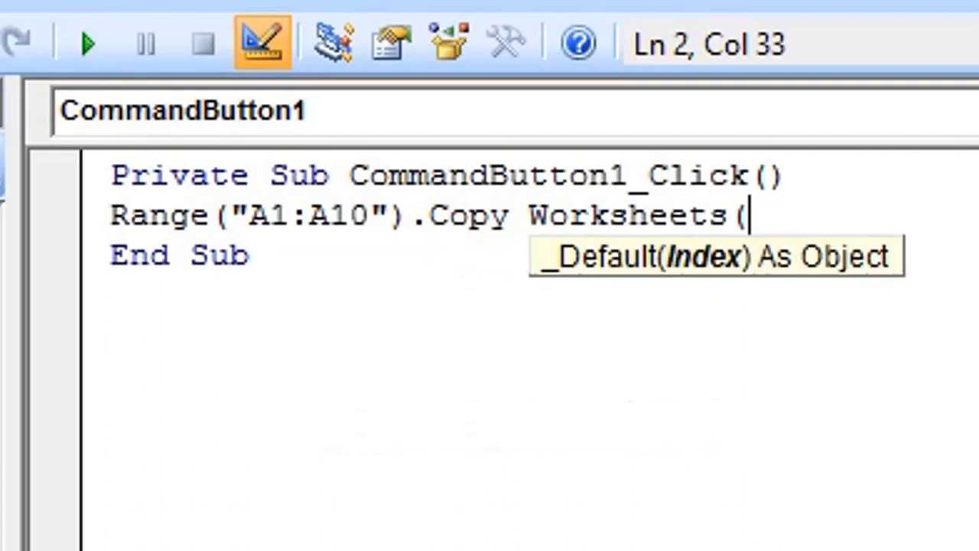
pyautogui.write('"')
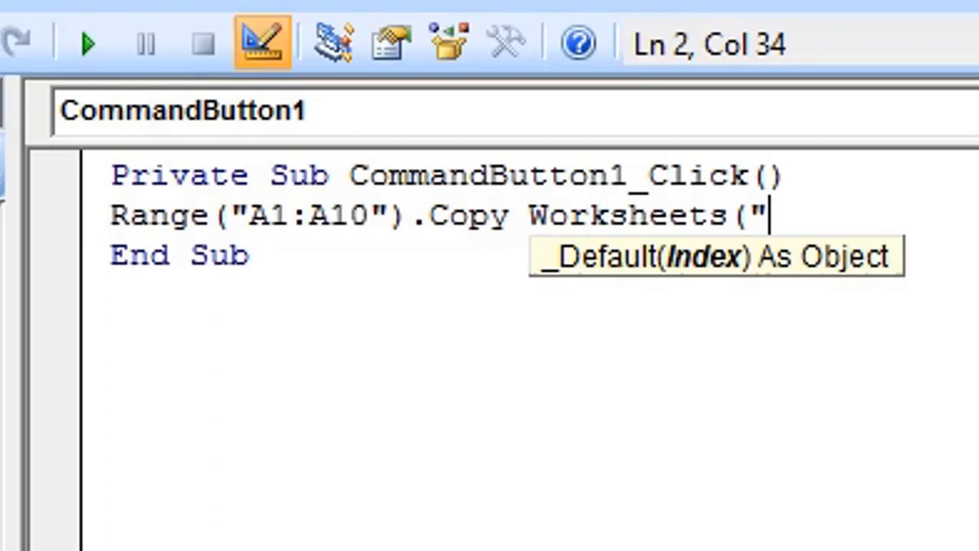
pyautogui.write('Sheet2").')
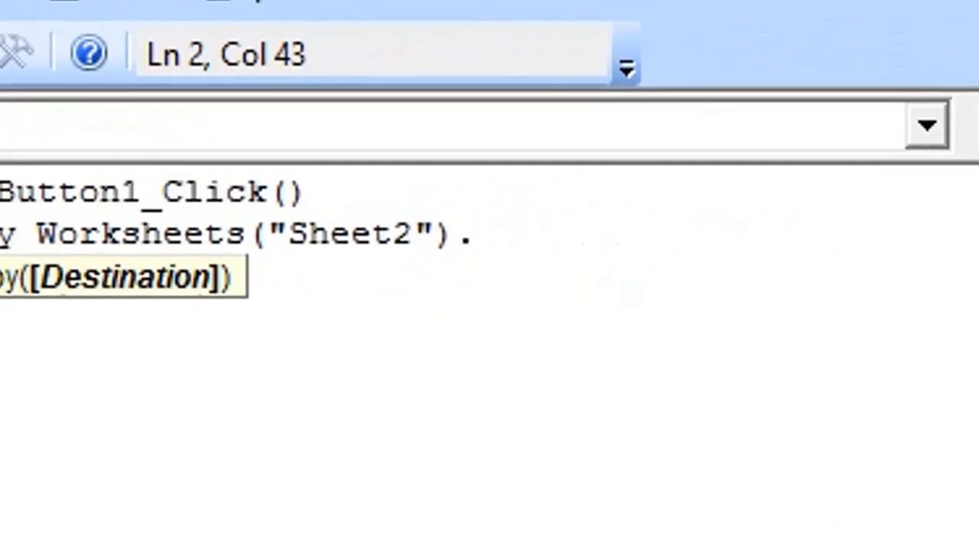
pyautogui.write('Range(')
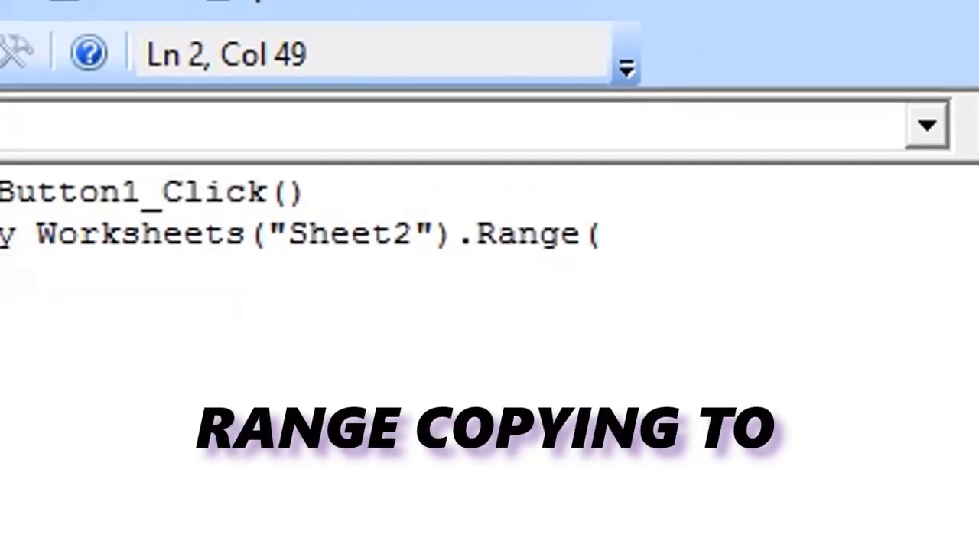
pyautogui.write('"')
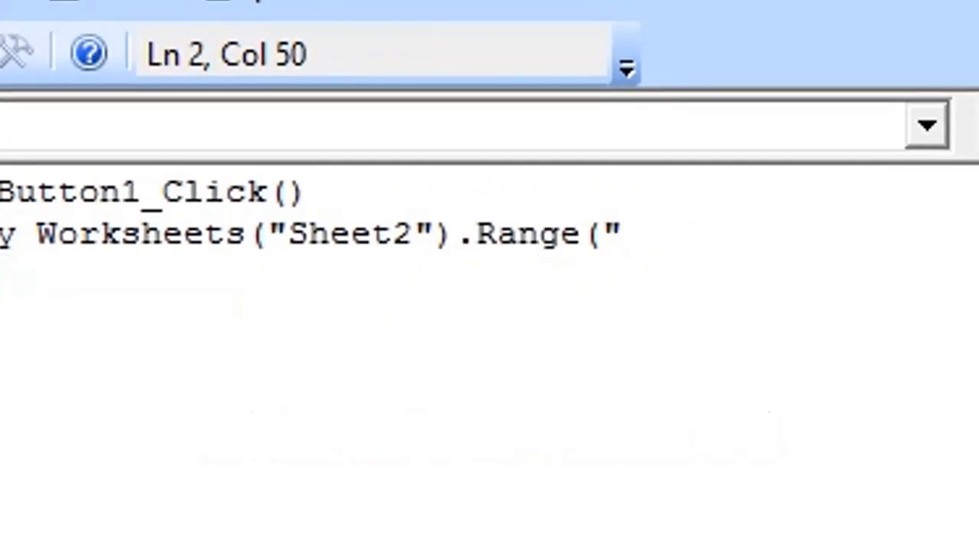
pyautogui.write('A')
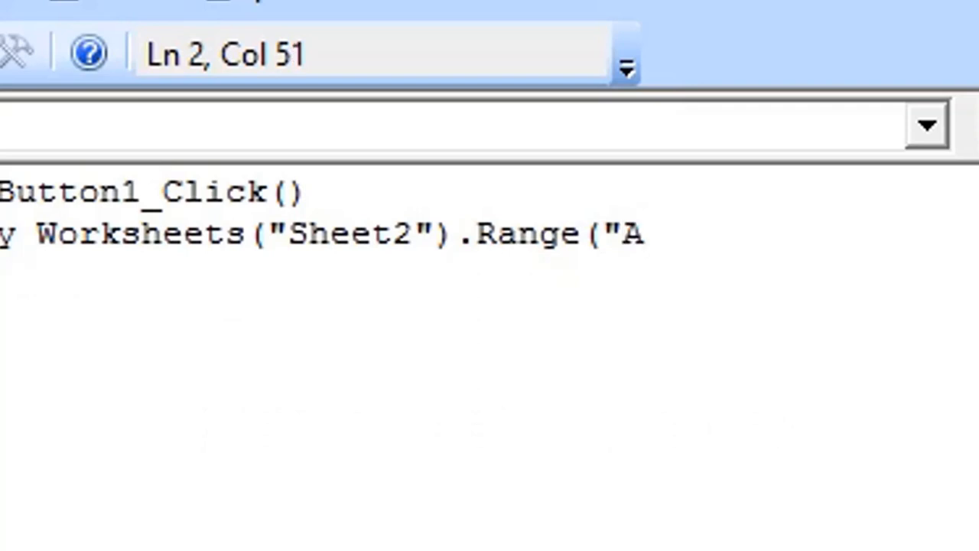
pyautogui.write('5')
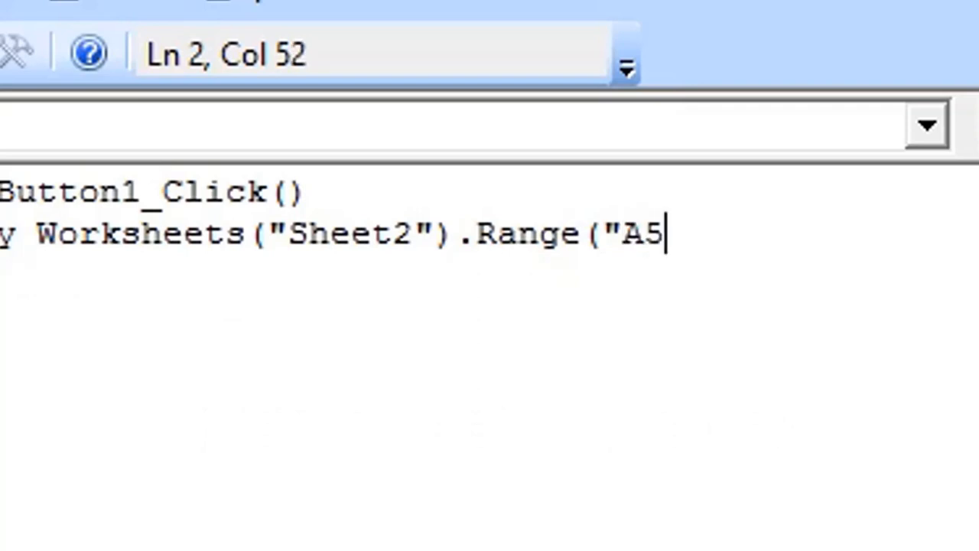
pyautogui.write(':A15')
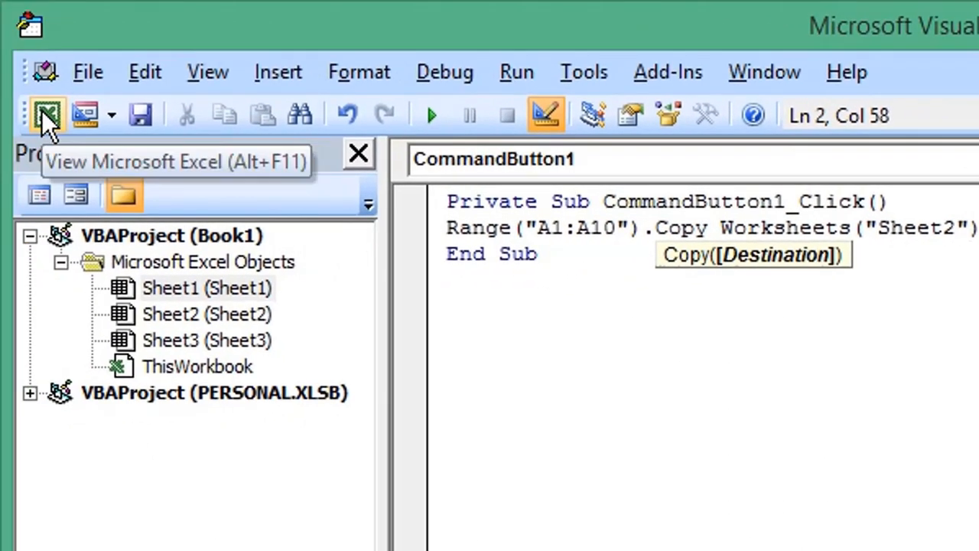
# Step: Return to Sheet1, turn off Design Mode, and run the macro with CommandButton1
pyautogui.click(46, 115)
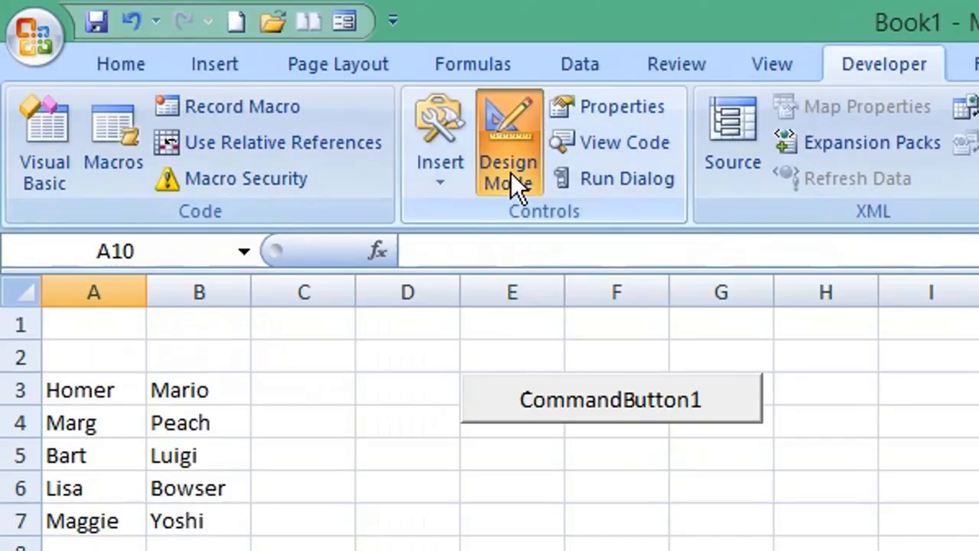
pyautogui.click(110, 501)
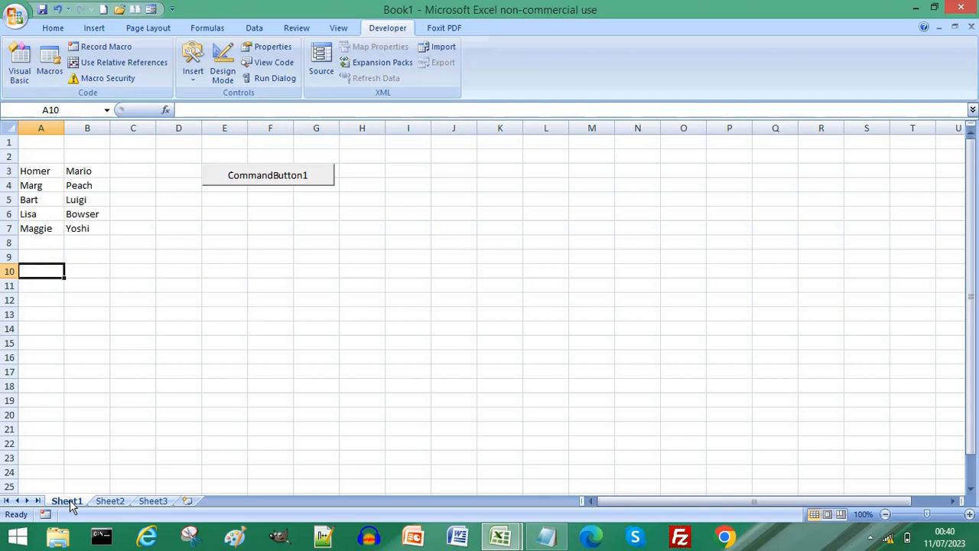
pyautogui.moveTo(224, 190)
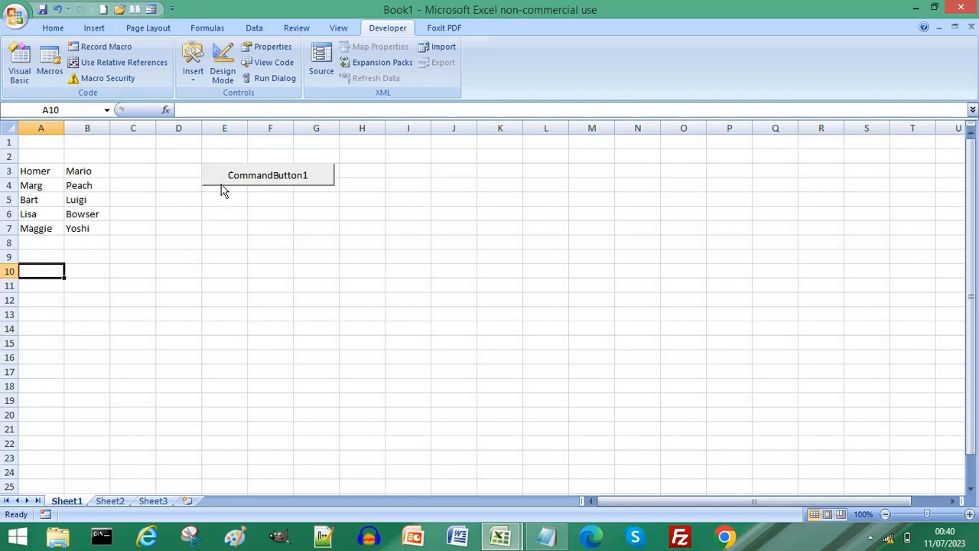
pyautogui.click(109, 500)
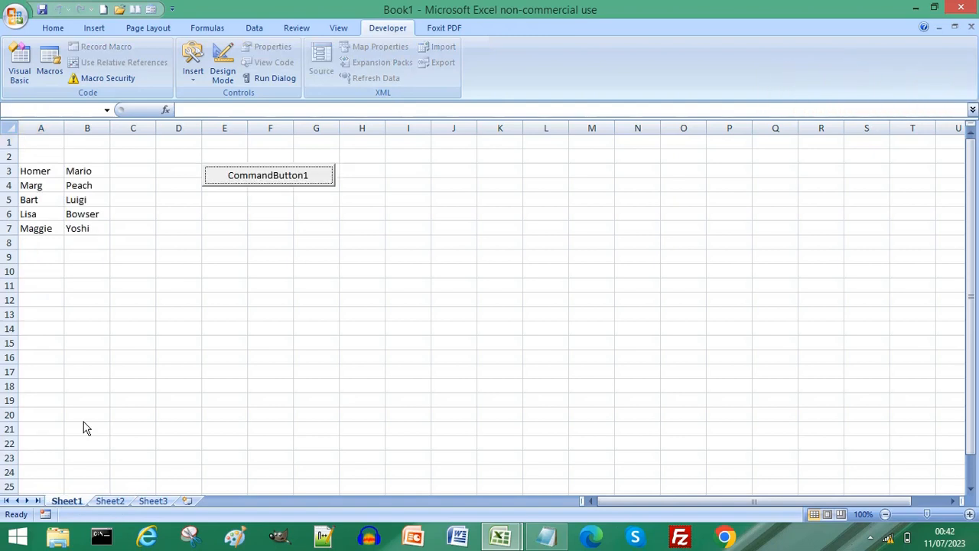
pyautogui.moveTo(86, 283)
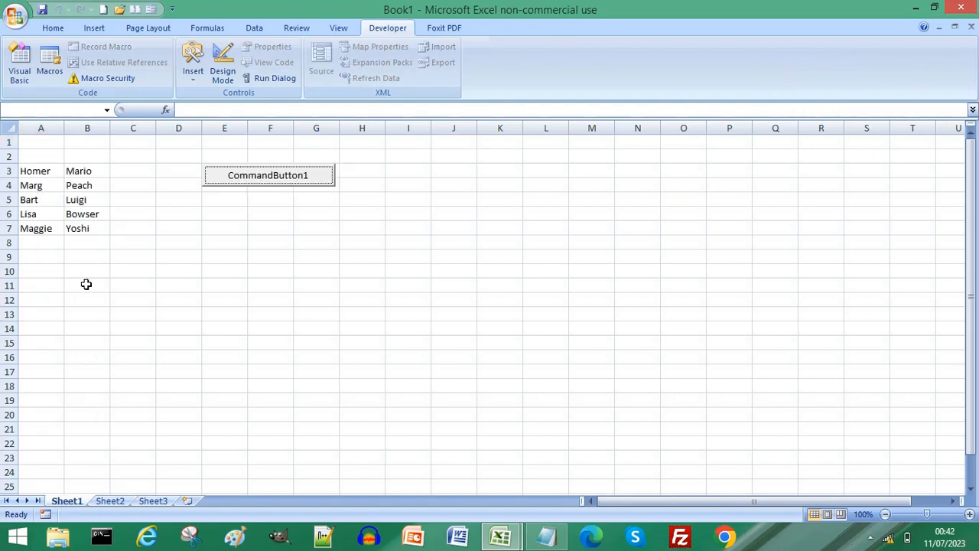
# Step: Add Range("B1:B10").Copy Worksheets("Sheet2").Range("B1:B10") to the Click procedure
pyautogui.click(222, 63)
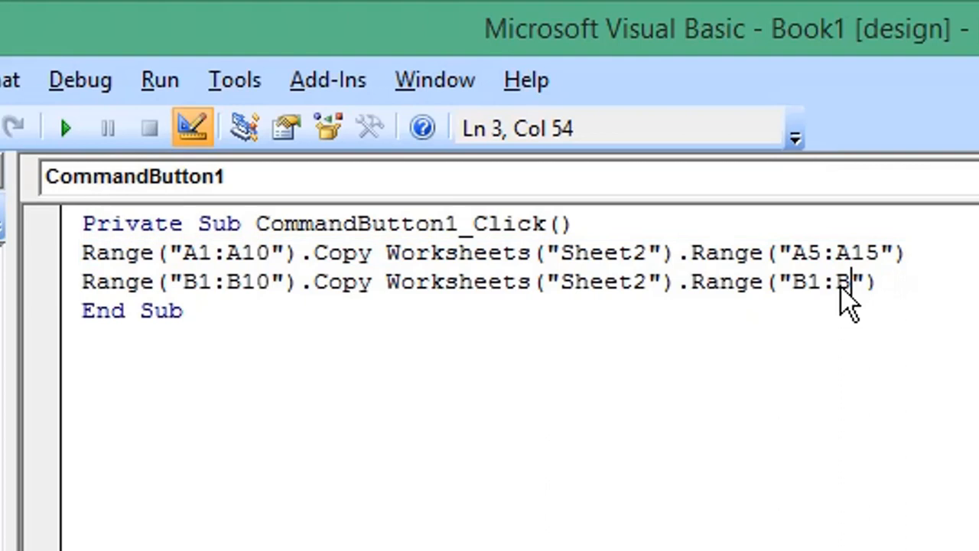
pyautogui.write('10')
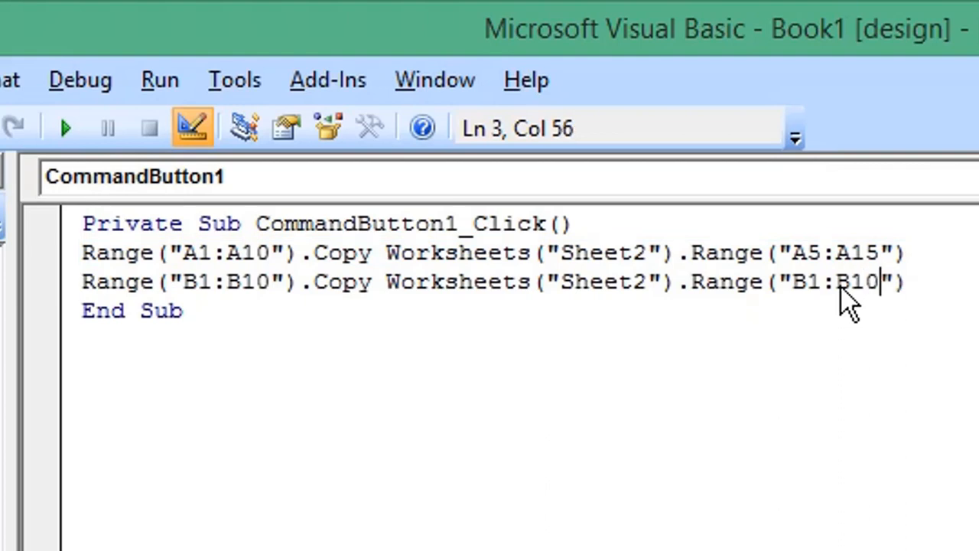